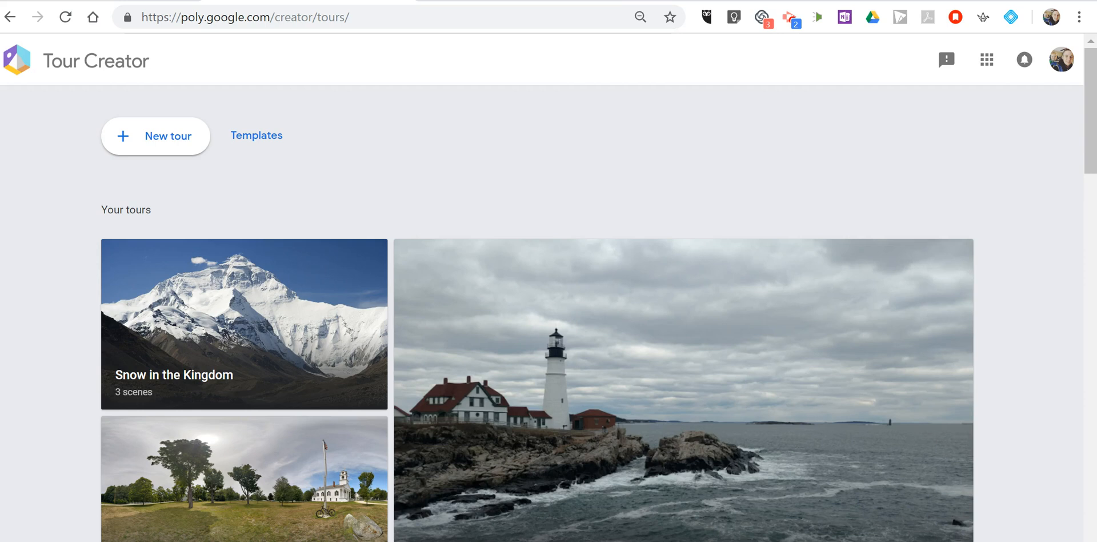
pyautogui.moveTo(161, 103)
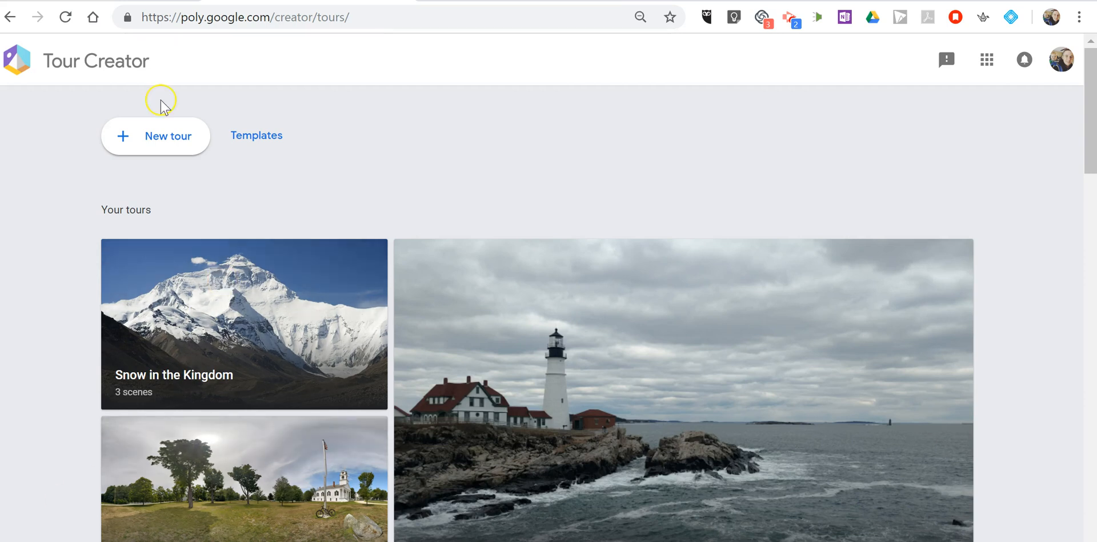
pyautogui.moveTo(107, 76)
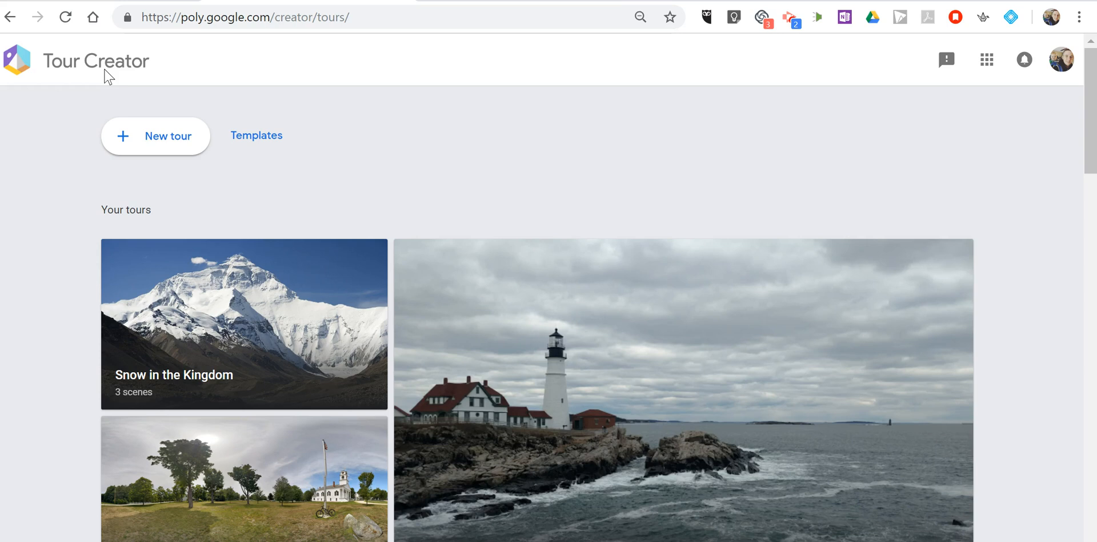
pyautogui.moveTo(229, 334)
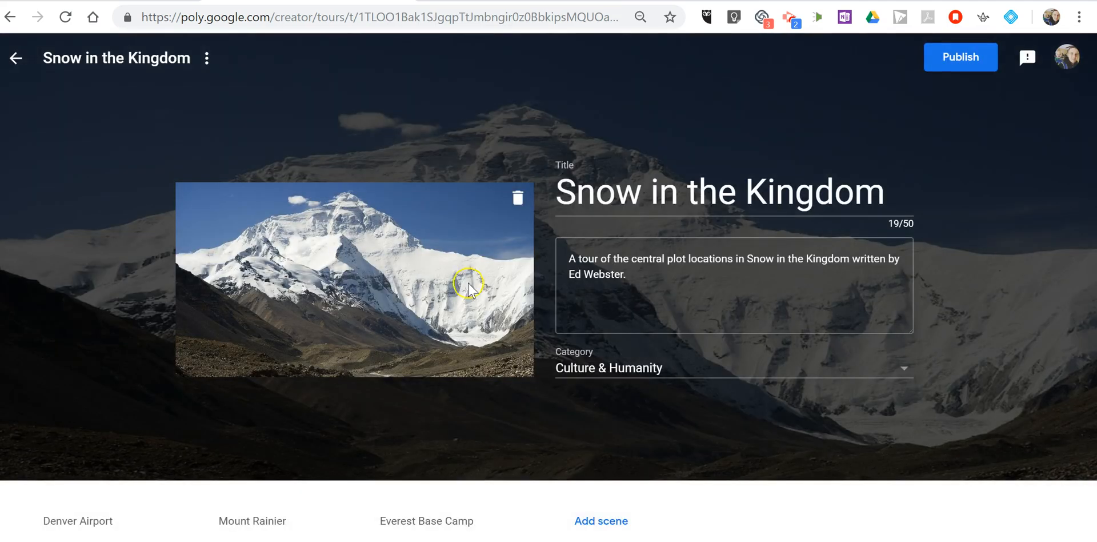
# Publish 'Snow in the Kingdom' with Public visibility and copy its share link.
pyautogui.click(959, 57)
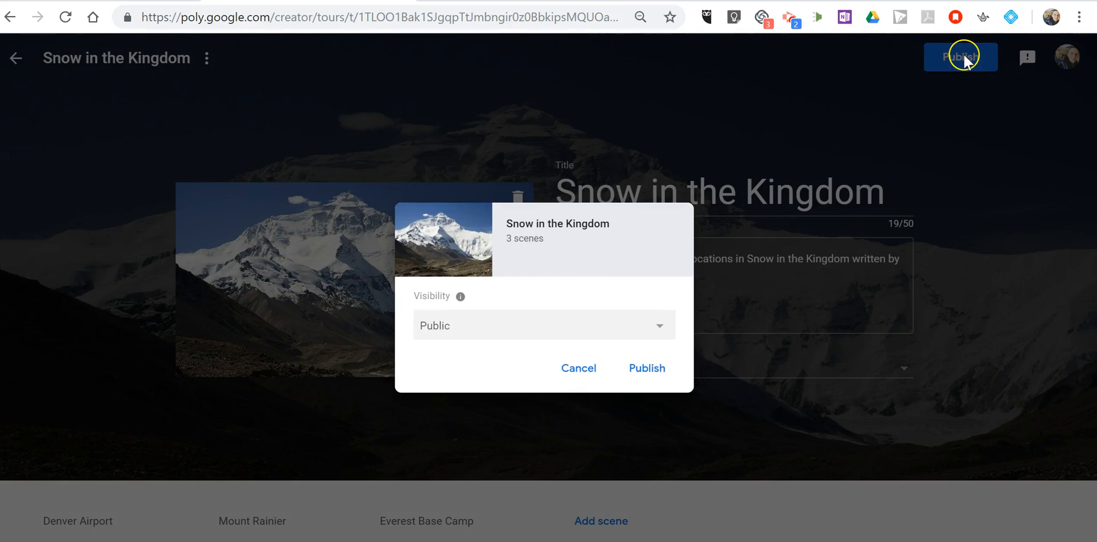
pyautogui.click(646, 368)
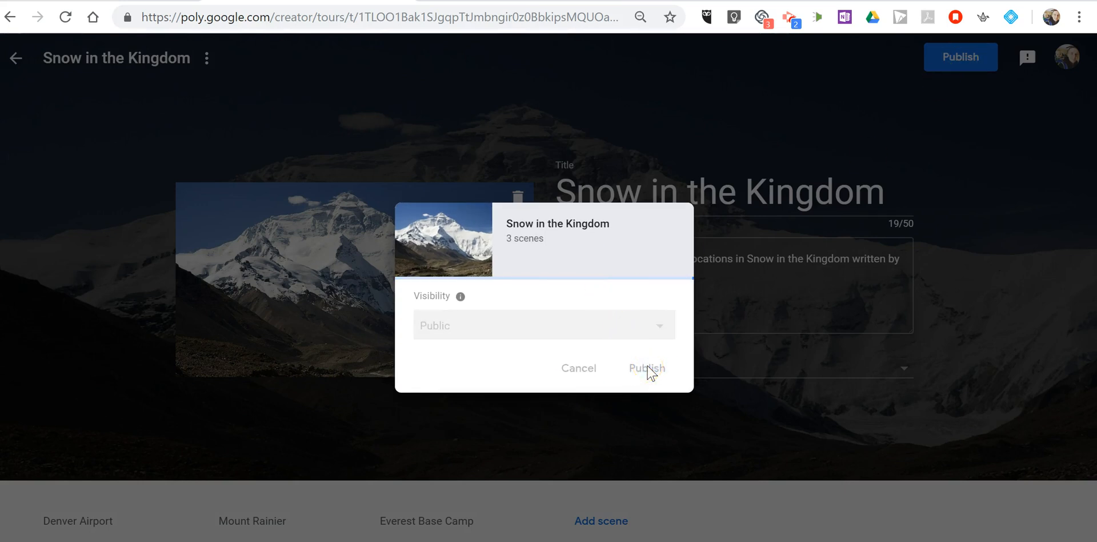
pyautogui.click(645, 368)
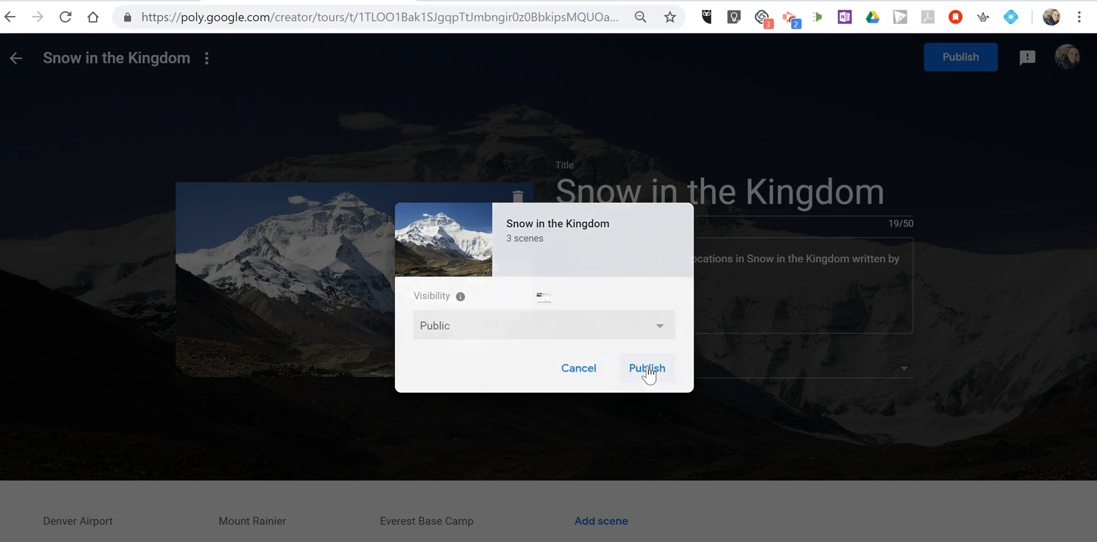
pyautogui.click(644, 368)
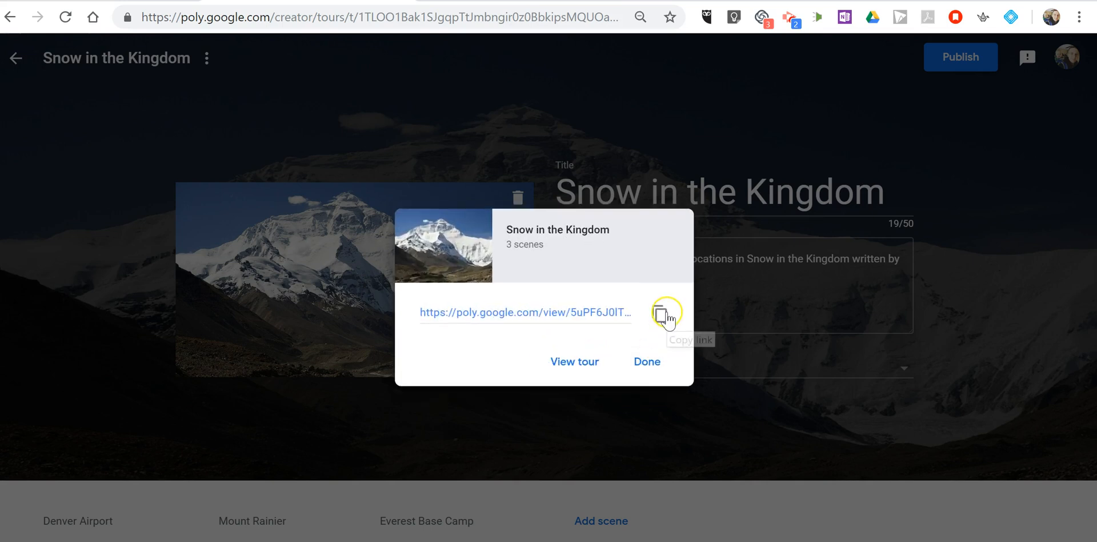
pyautogui.click(658, 313)
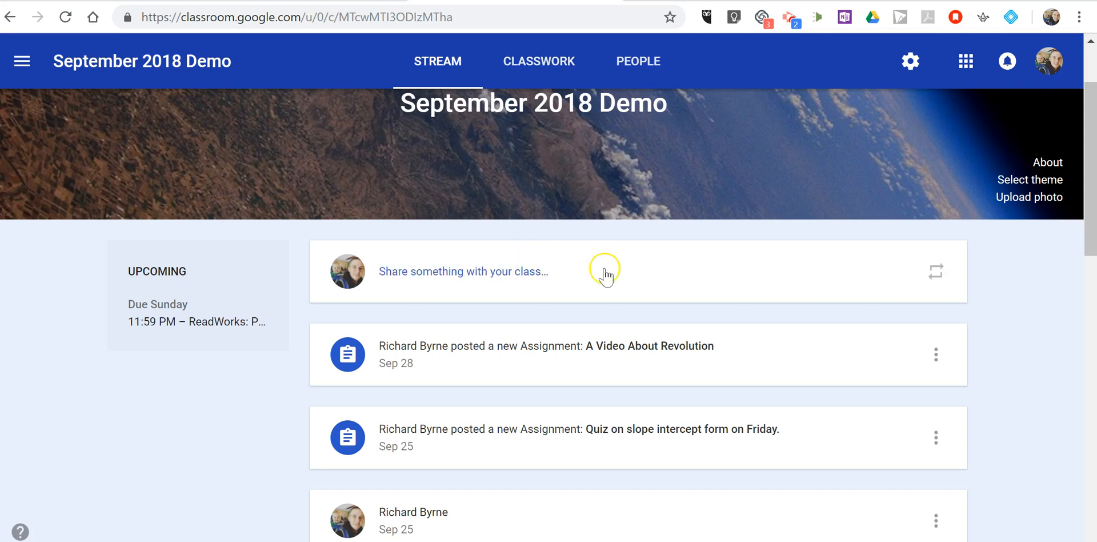
pyautogui.moveTo(575, 280)
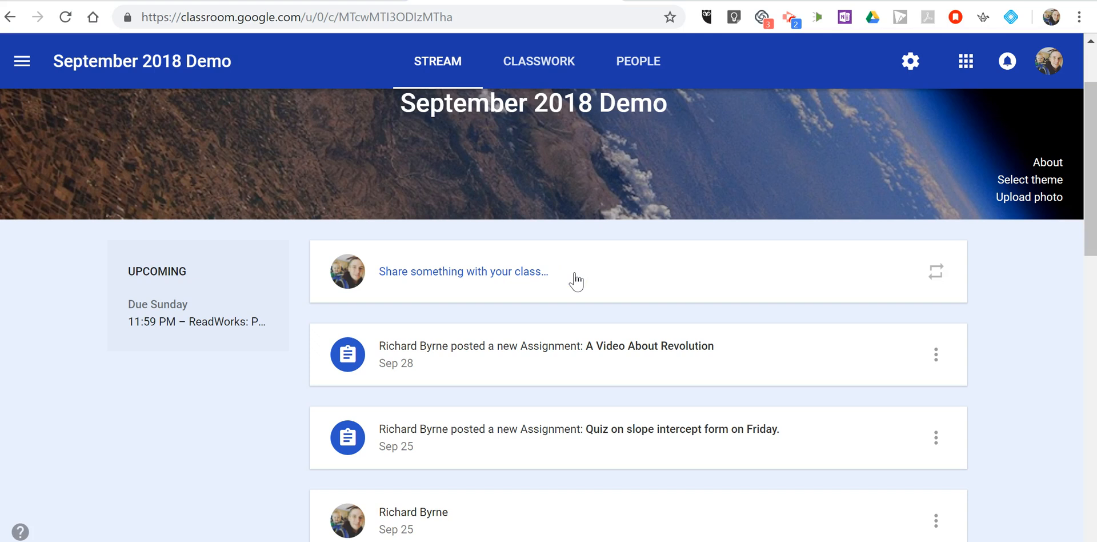
# Start a class post with the note 'Watch this tour.'.
pyautogui.click(462, 272)
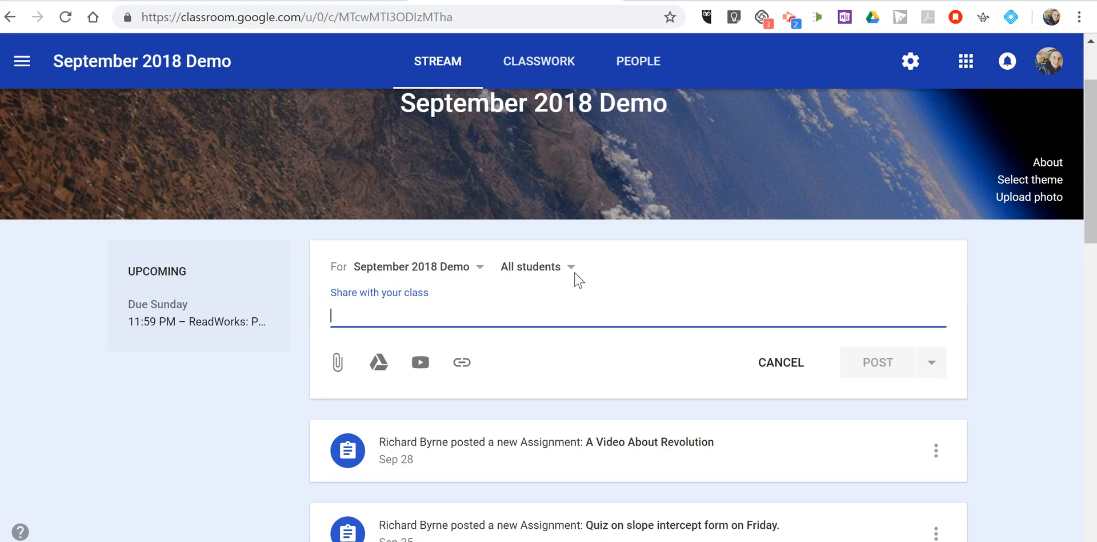
pyautogui.write('Watch this t')
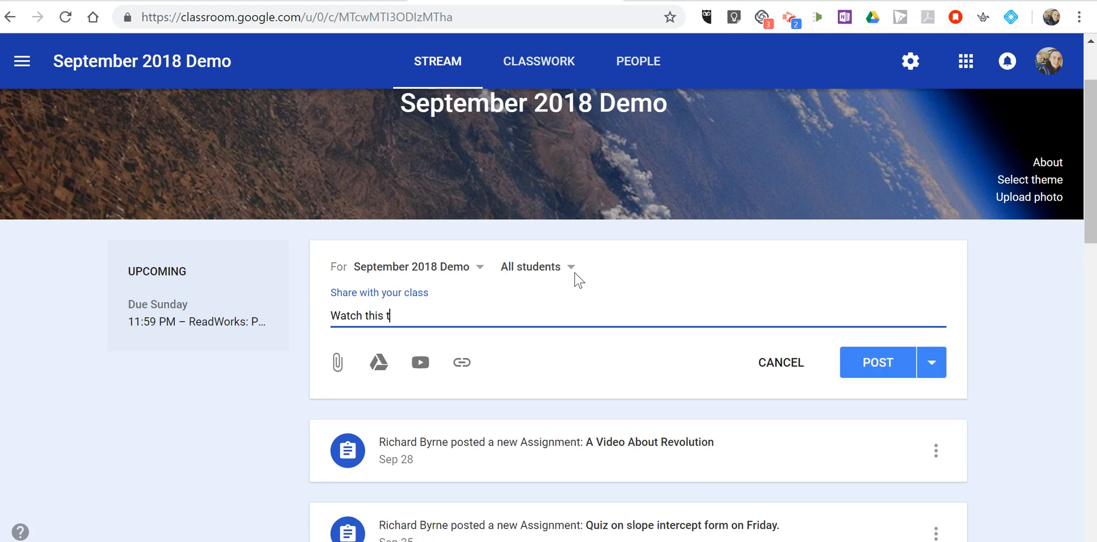
pyautogui.write('our.')
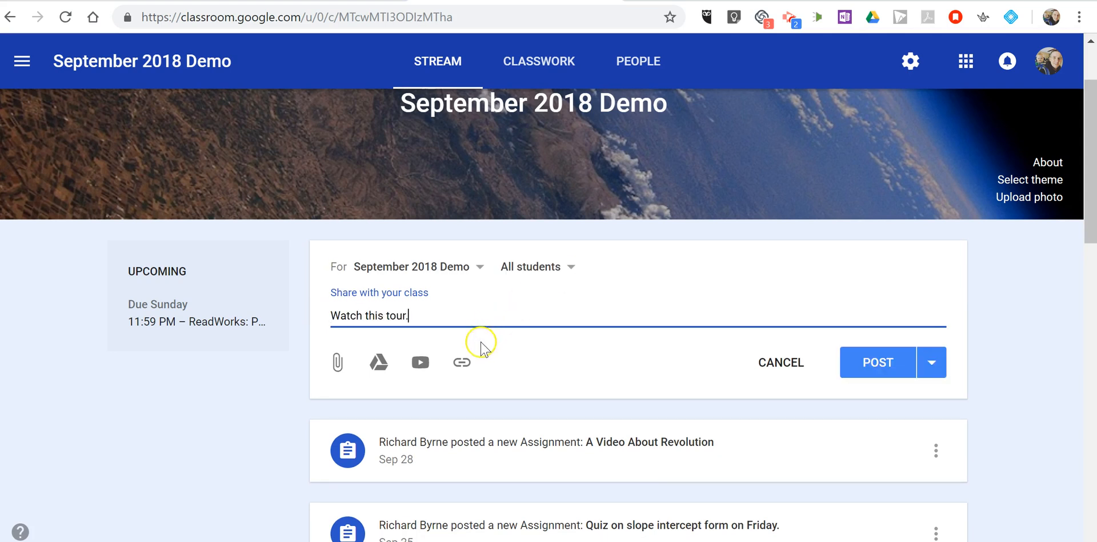
# Attach the copied tour link and post the announcement to the September 2018 Demo stream.
pyautogui.click(461, 362)
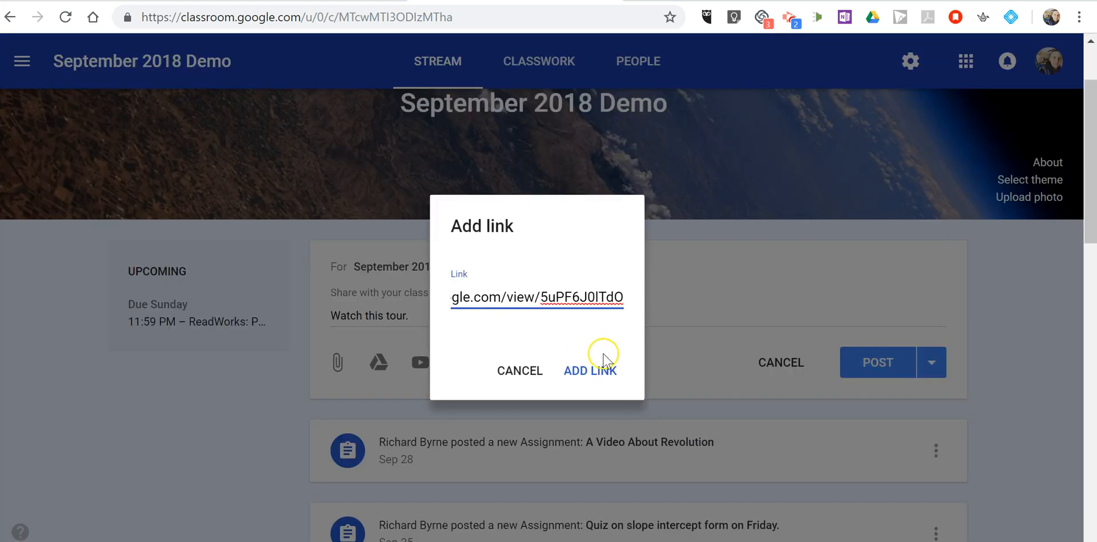
pyautogui.click(590, 371)
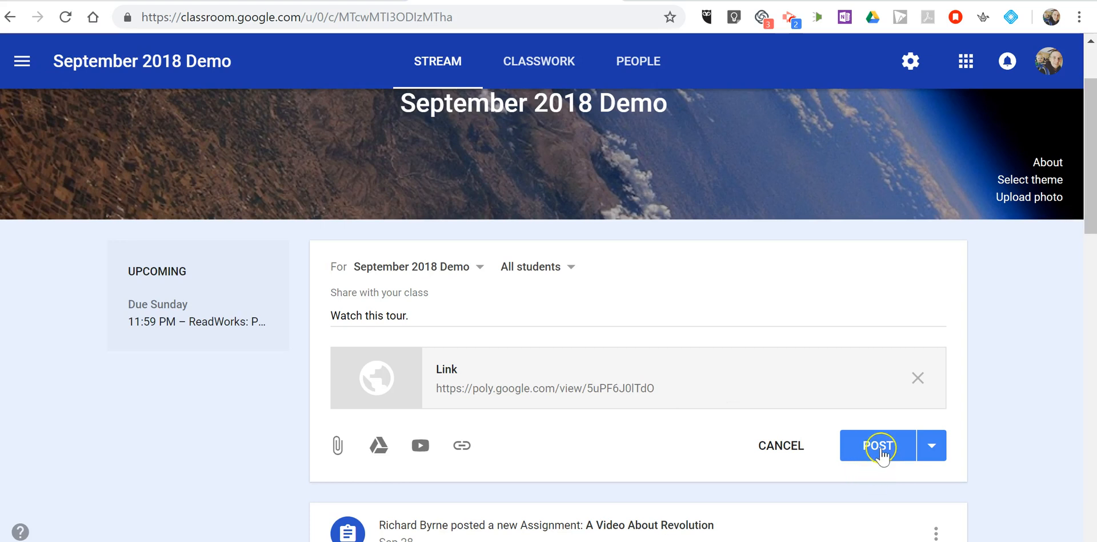
pyautogui.click(877, 445)
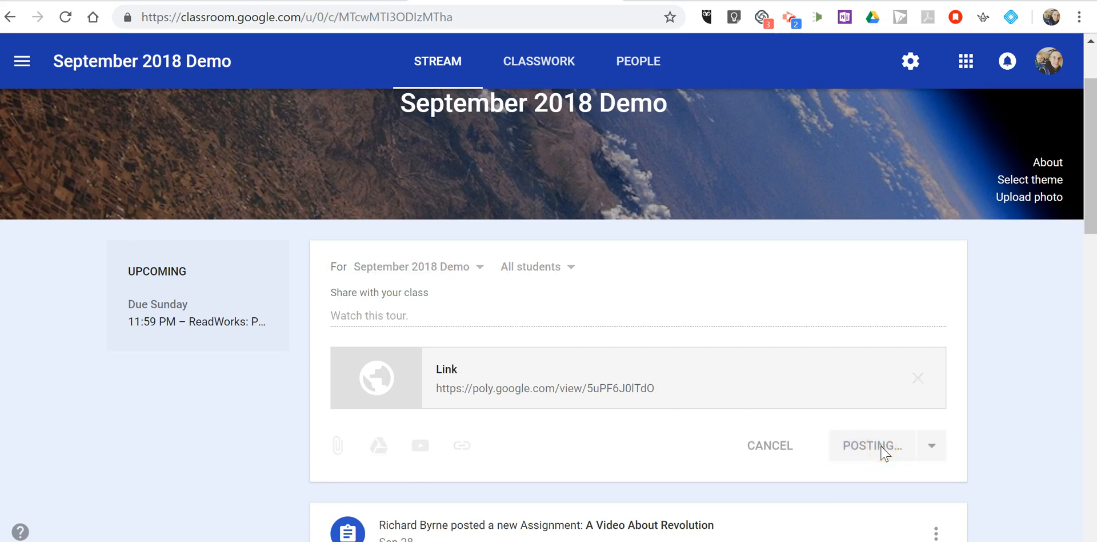
pyautogui.click(871, 444)
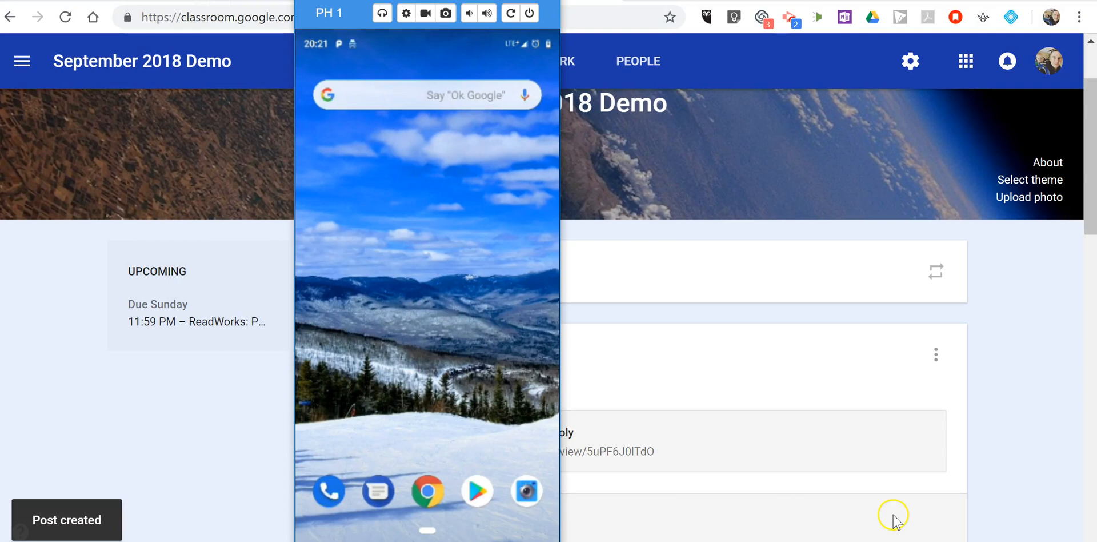
pyautogui.moveTo(445, 297)
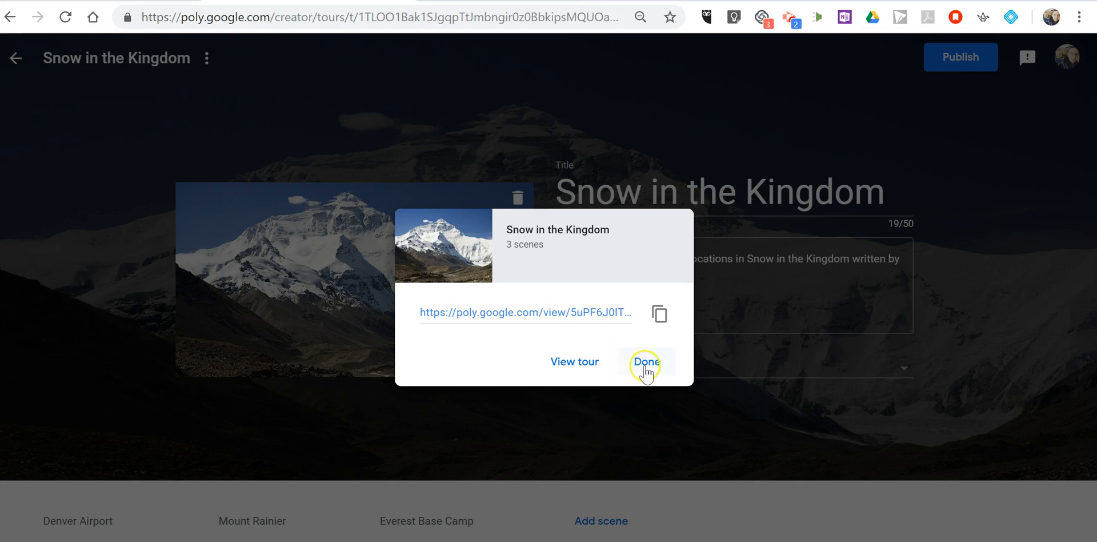
# Dismiss the published-link box to return to the Snow in the Kingdom editor.
pyautogui.click(644, 362)
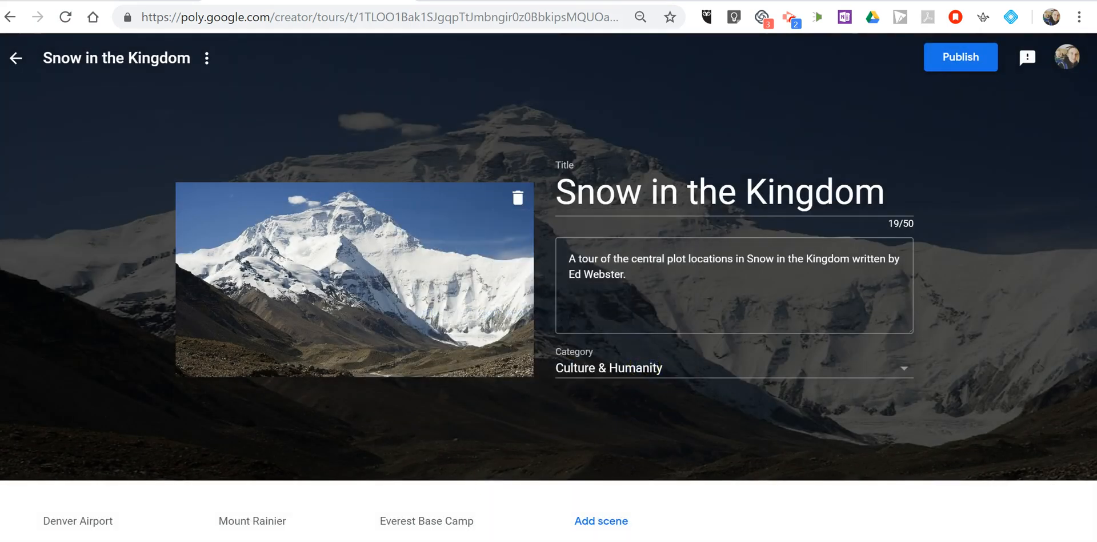